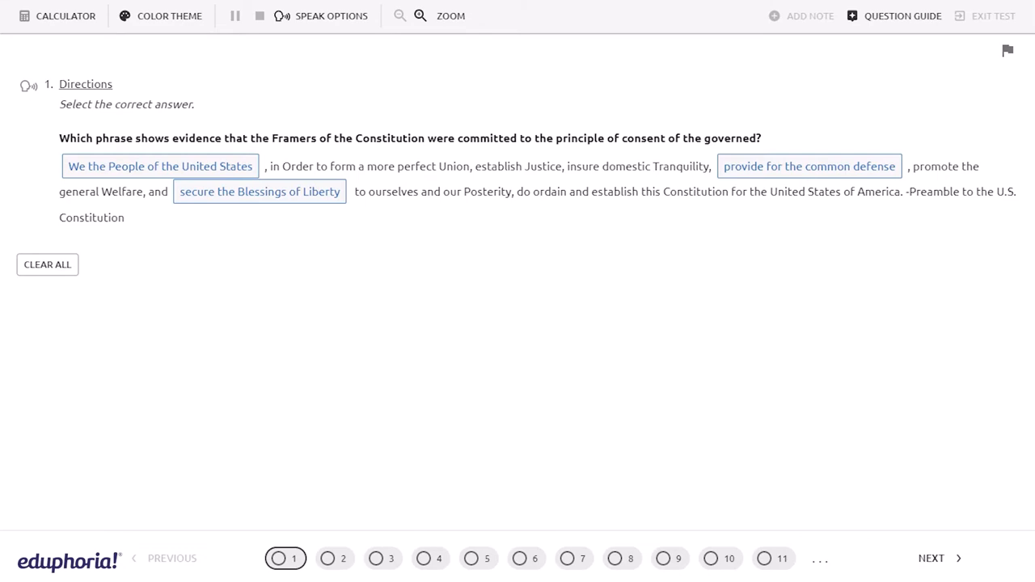
pyautogui.moveTo(586, 482)
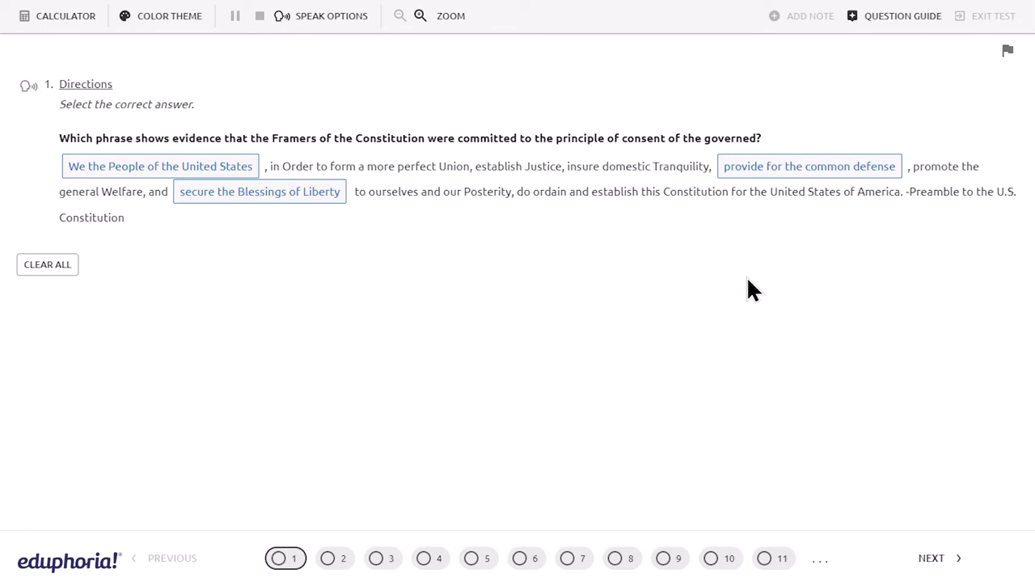
# - Start a new question of the Hot Text interaction type
pyautogui.click(158, 165)
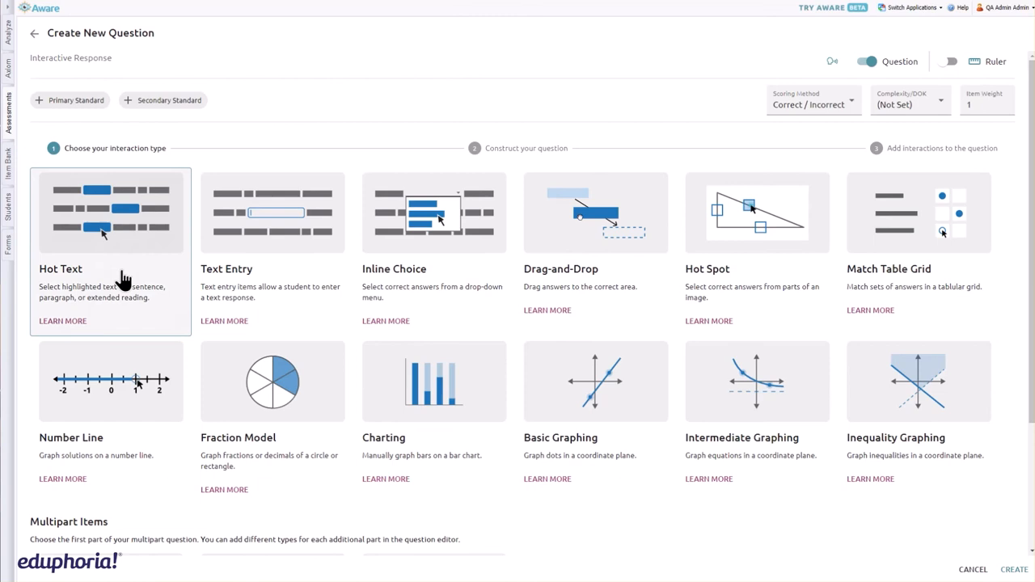
pyautogui.click(110, 214)
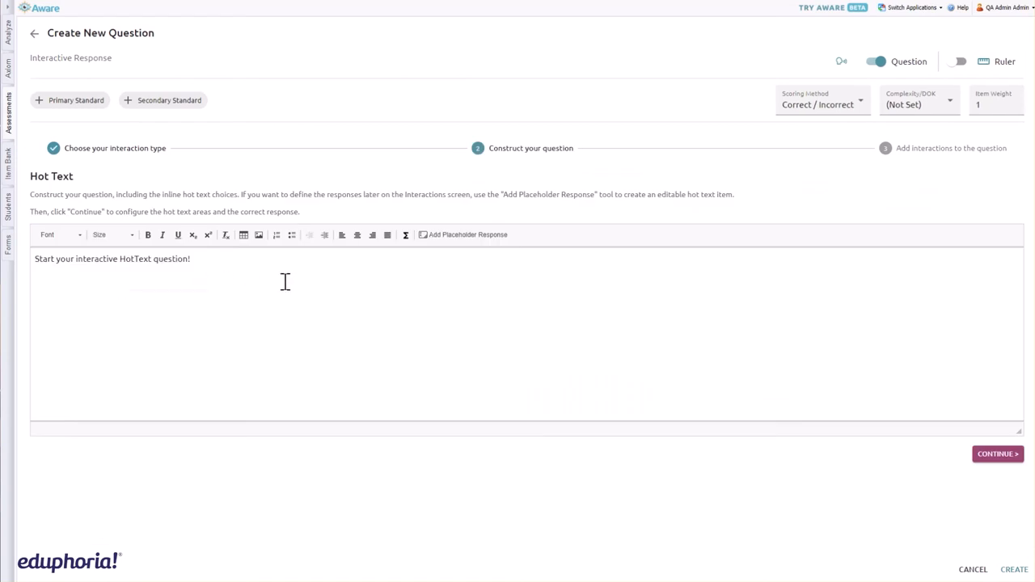
# - Replace the starter text with the consent-of-the-governed question and make 'We the People of the United States' a placeholder
pyautogui.tripleClick(112, 259)
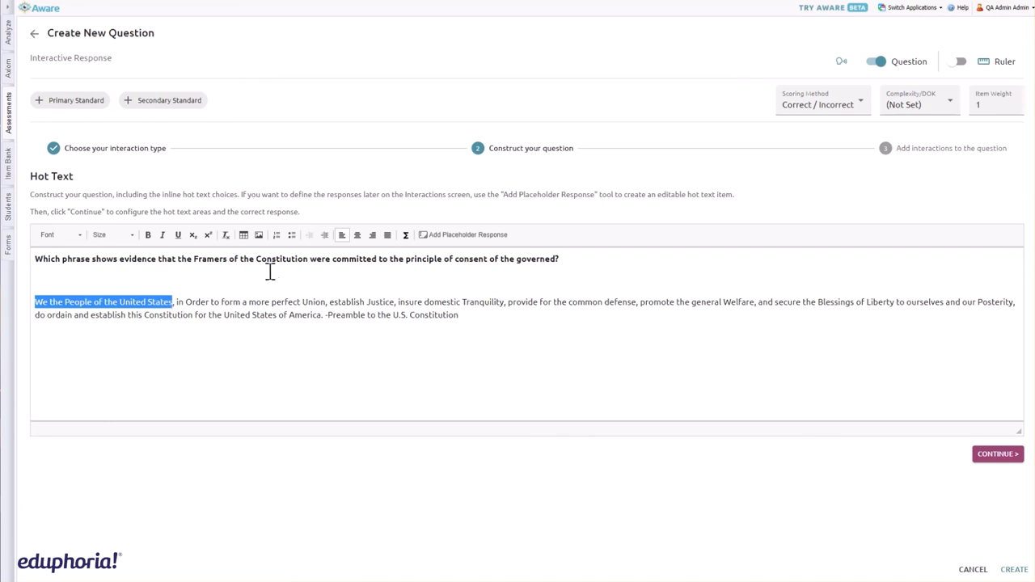
pyautogui.click(462, 235)
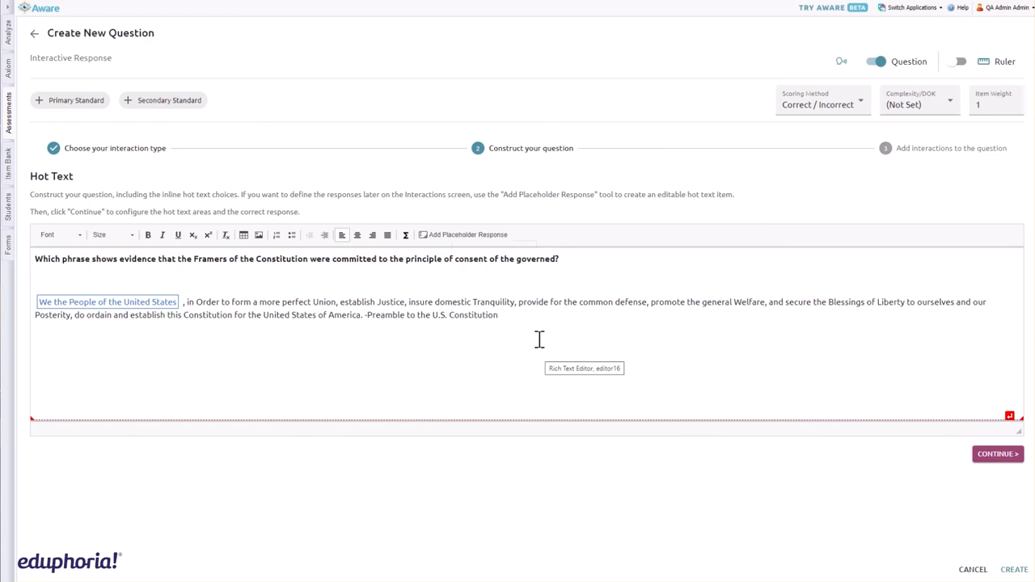
# - Make 'provide for the common defense' and 'secure the Blessings of Liberty' placeholder responses
pyautogui.moveTo(517, 302); pyautogui.dragTo(631, 303)
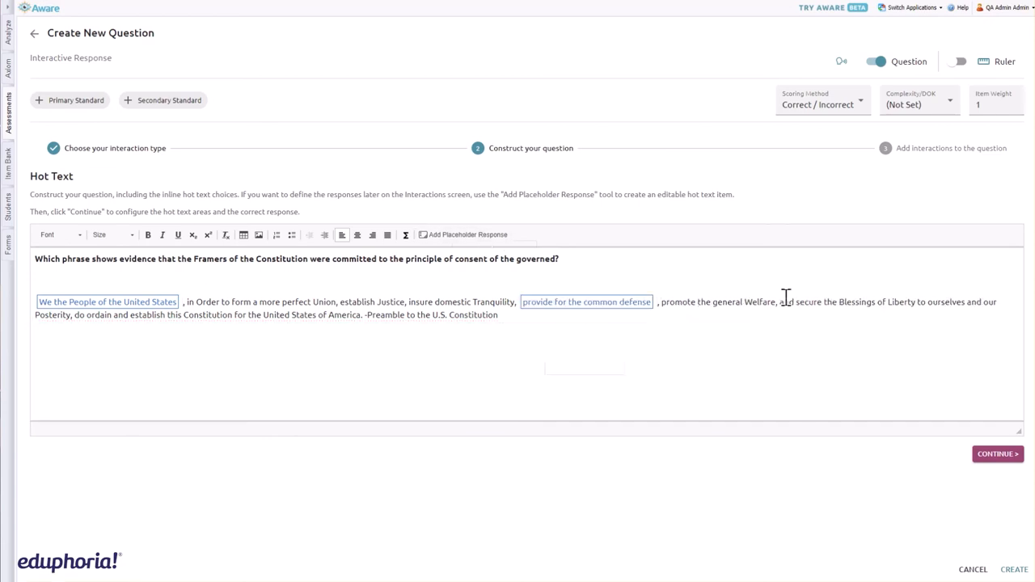
pyautogui.moveTo(796, 302); pyautogui.dragTo(915, 302)
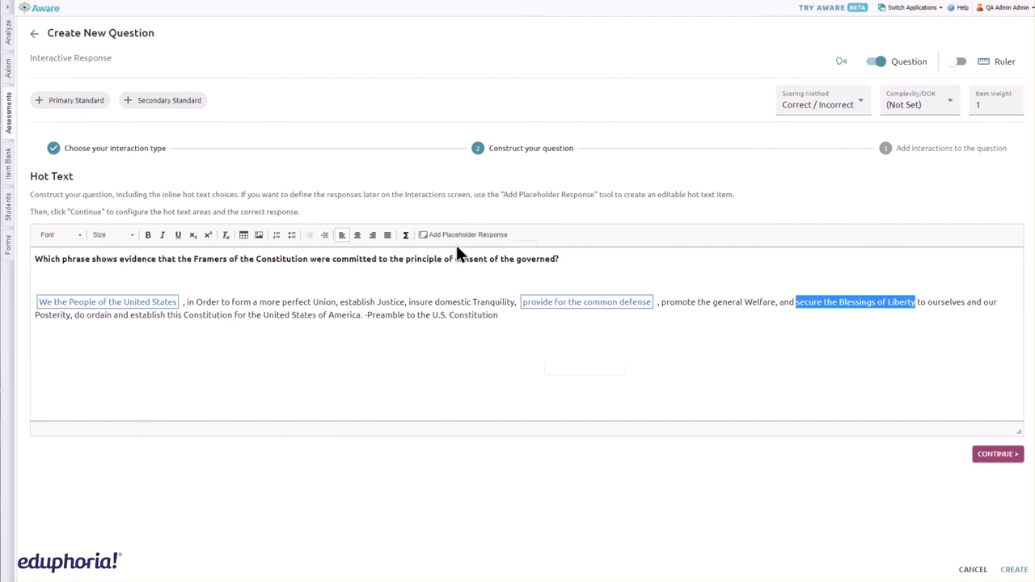
pyautogui.click(997, 453)
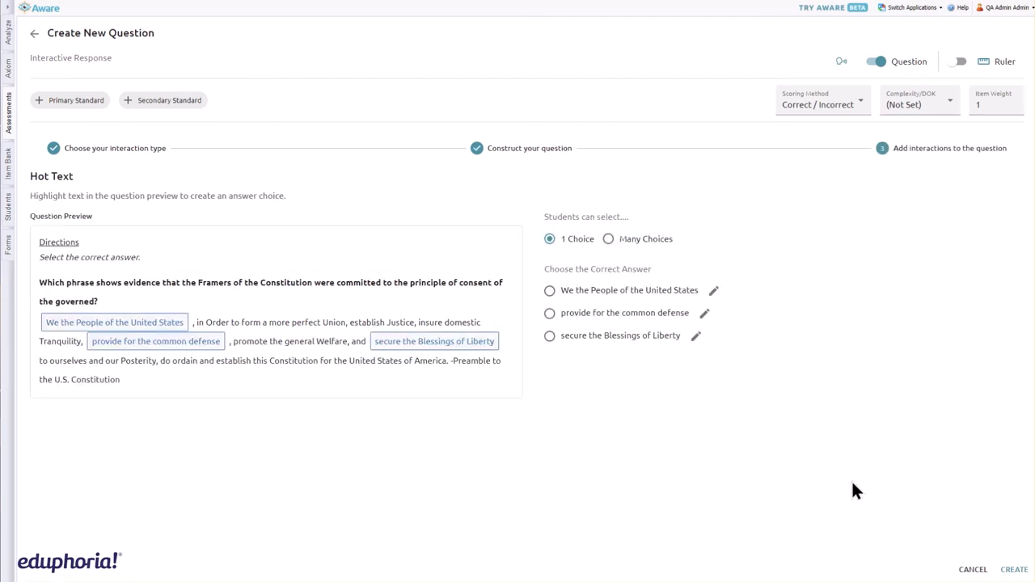
pyautogui.moveTo(605, 251)
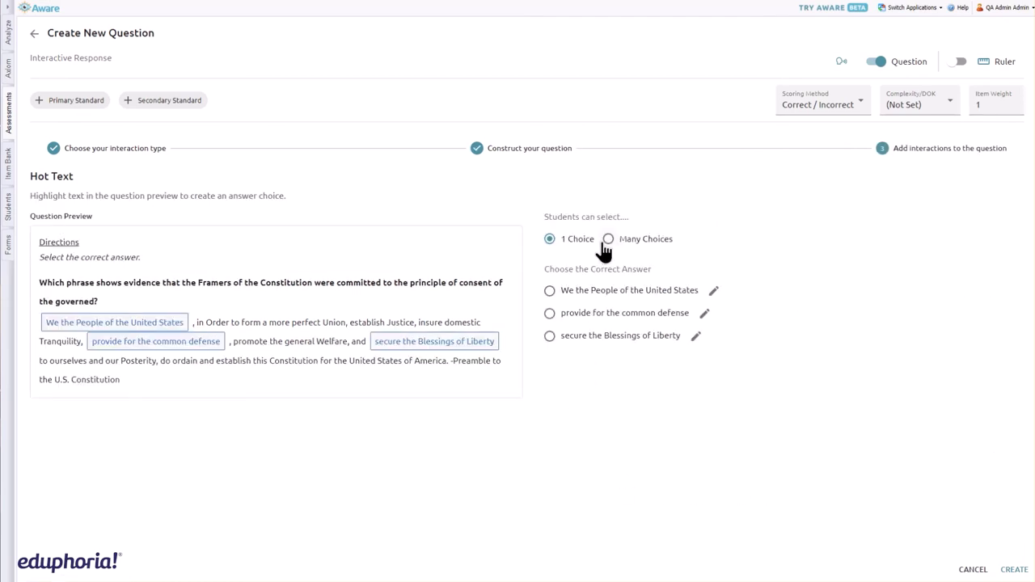
pyautogui.click(608, 239)
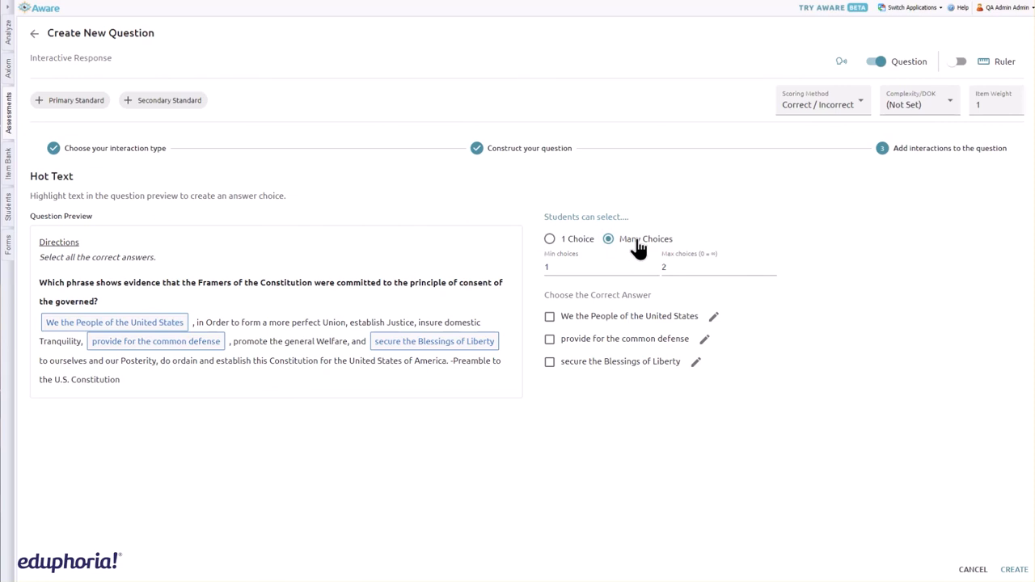
pyautogui.click(550, 239)
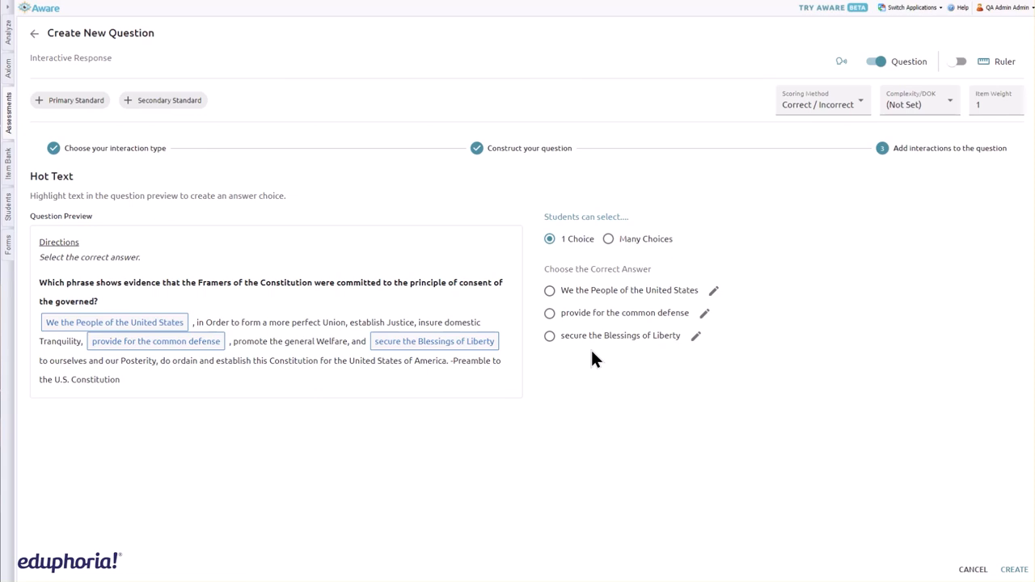
# - Mark 'We the People of the United States' correct with Correct / Incorrect scoring
pyautogui.click(550, 290)
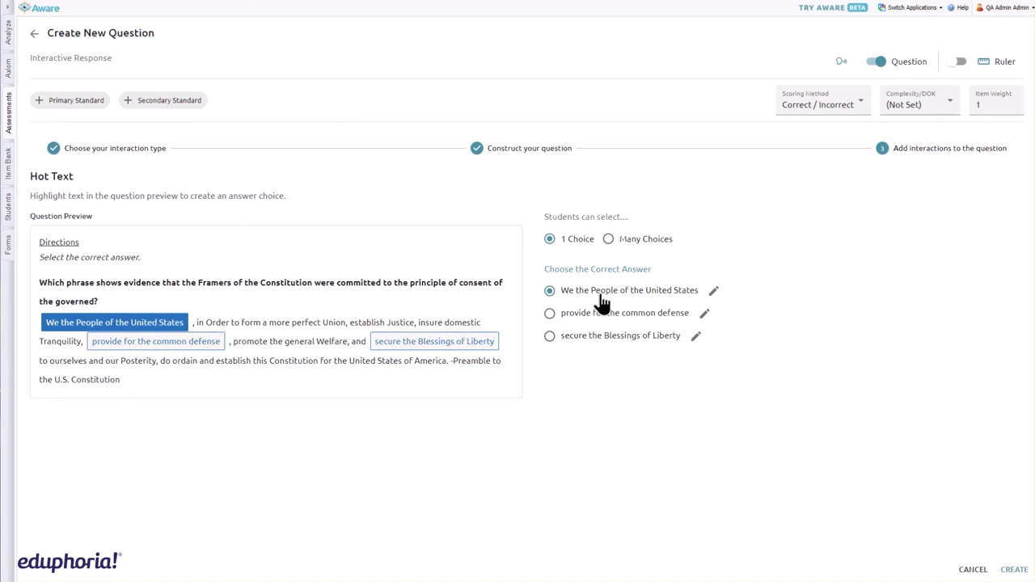
pyautogui.moveTo(613, 298)
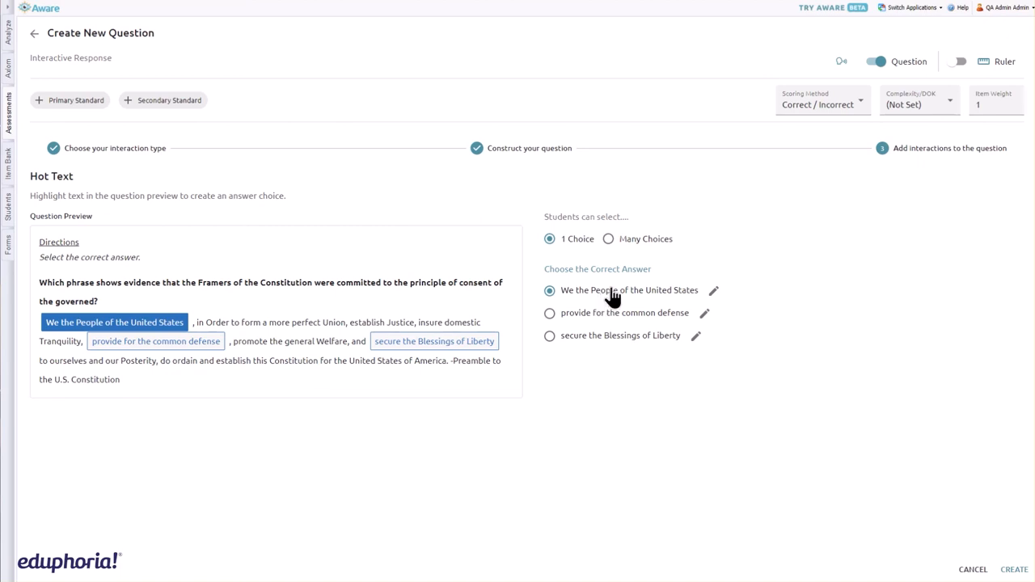
pyautogui.click(821, 104)
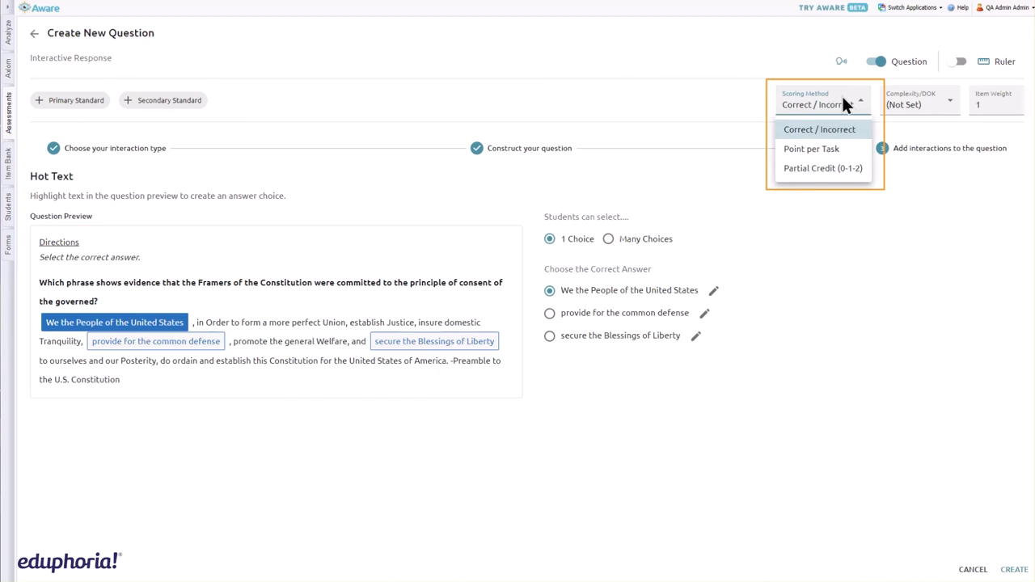
pyautogui.click(818, 130)
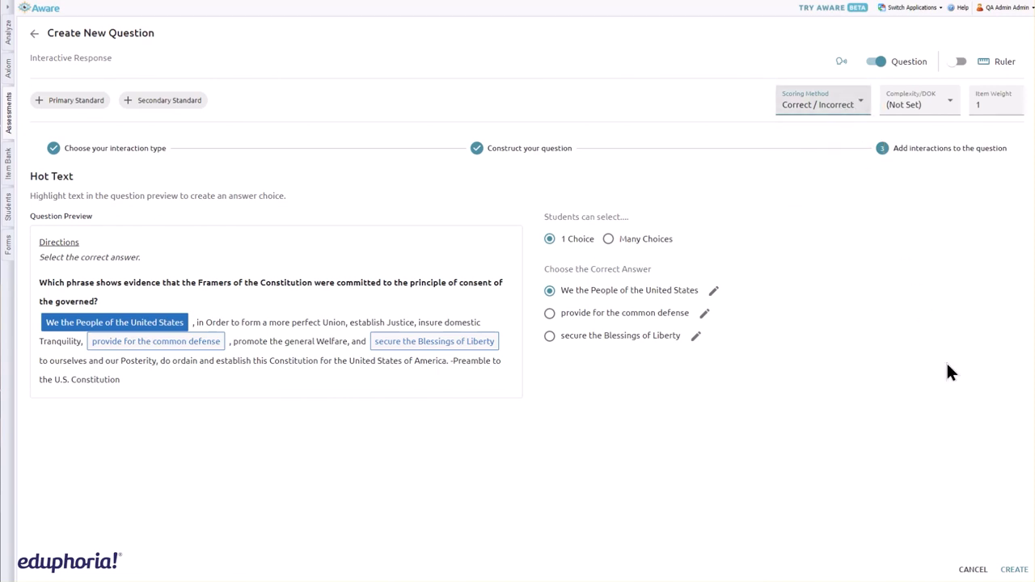